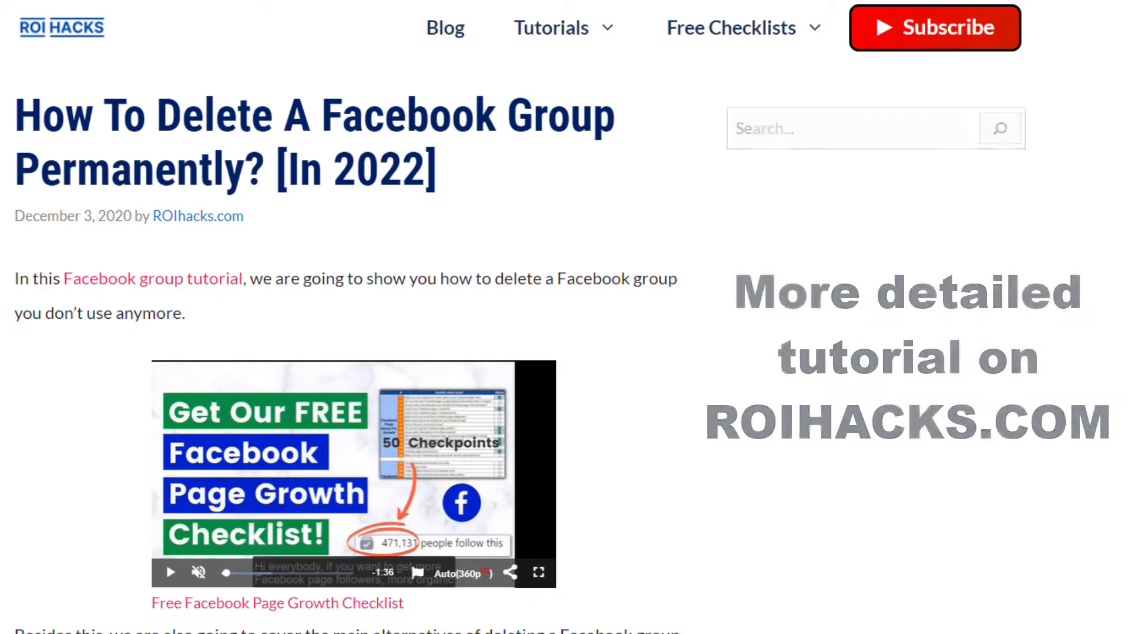
Step: From the test group 22 options menu, choose Delete group
scroll("down", 3)
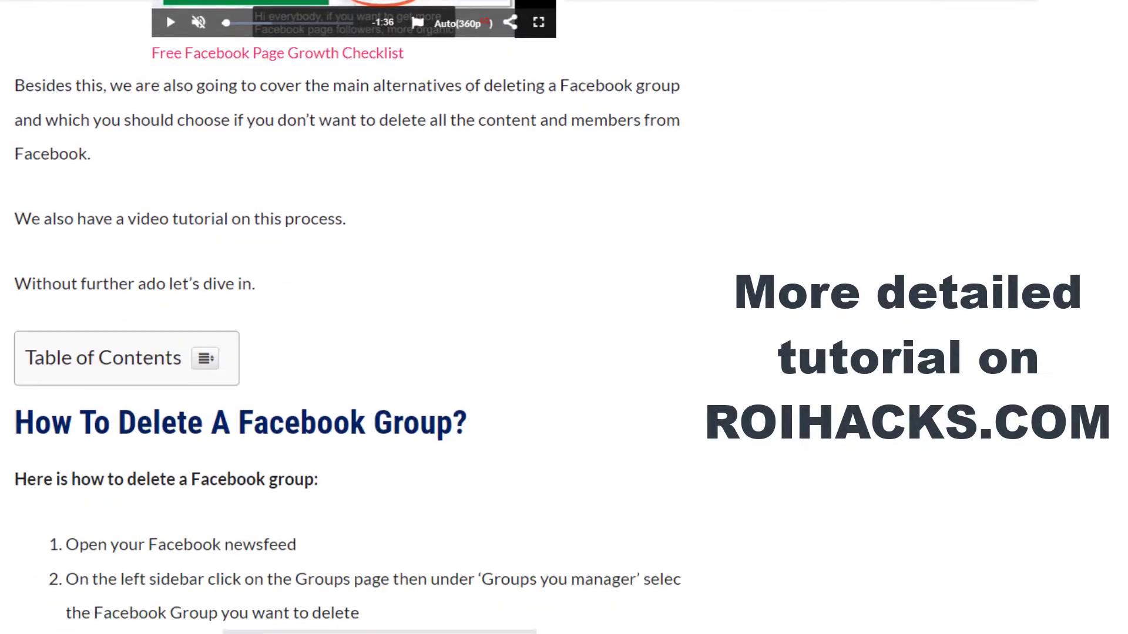
scroll("down", 3)
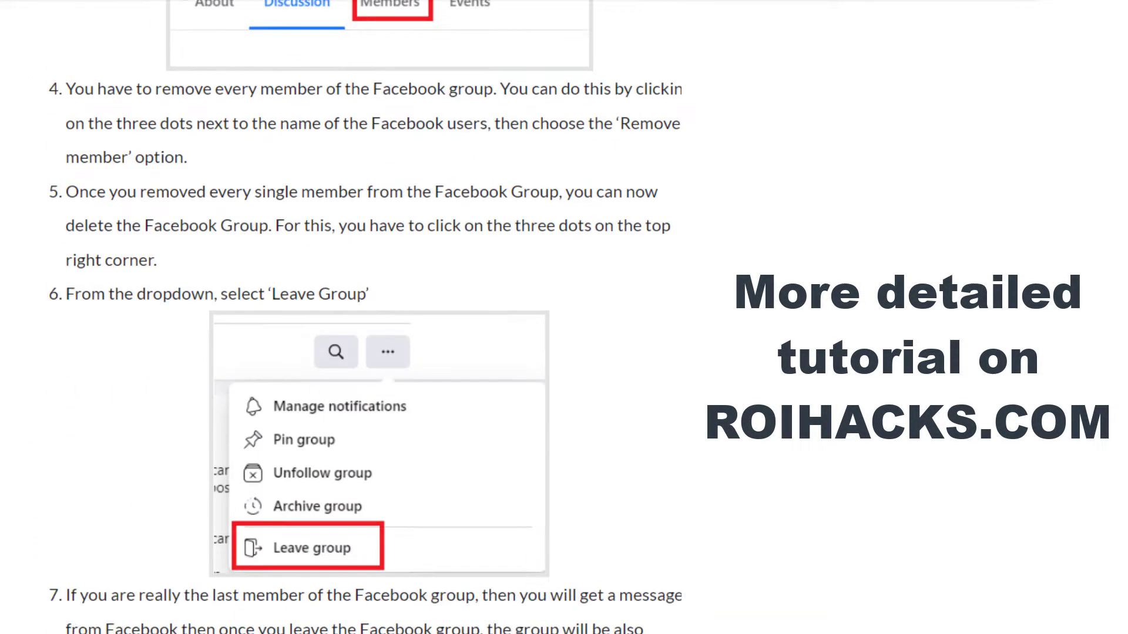
scroll("down", 3)
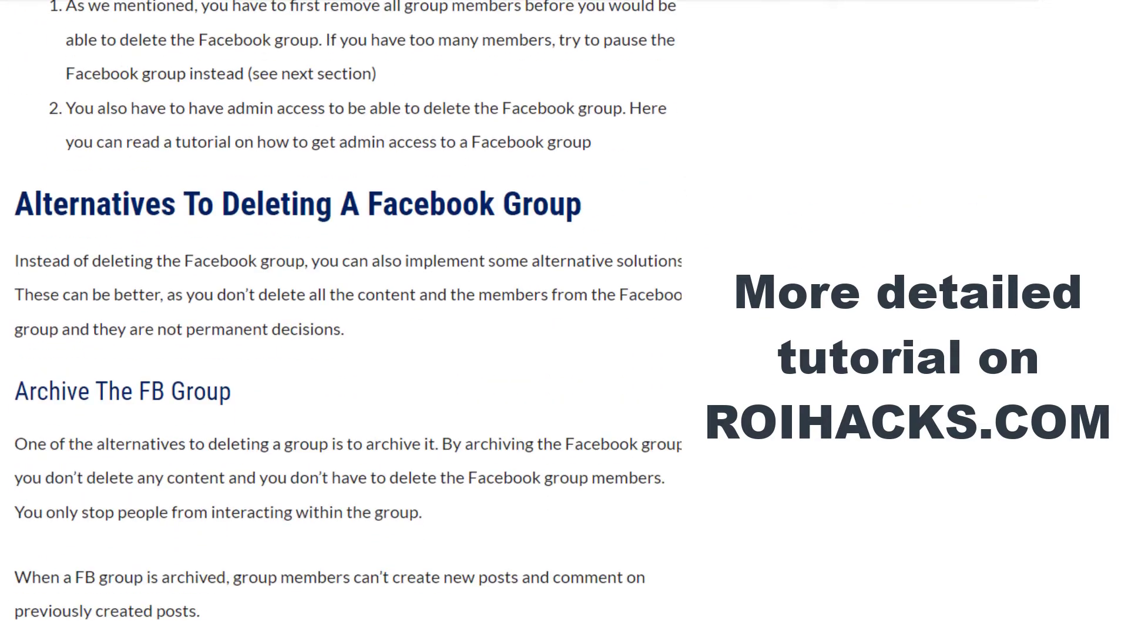
scroll("down", 3)
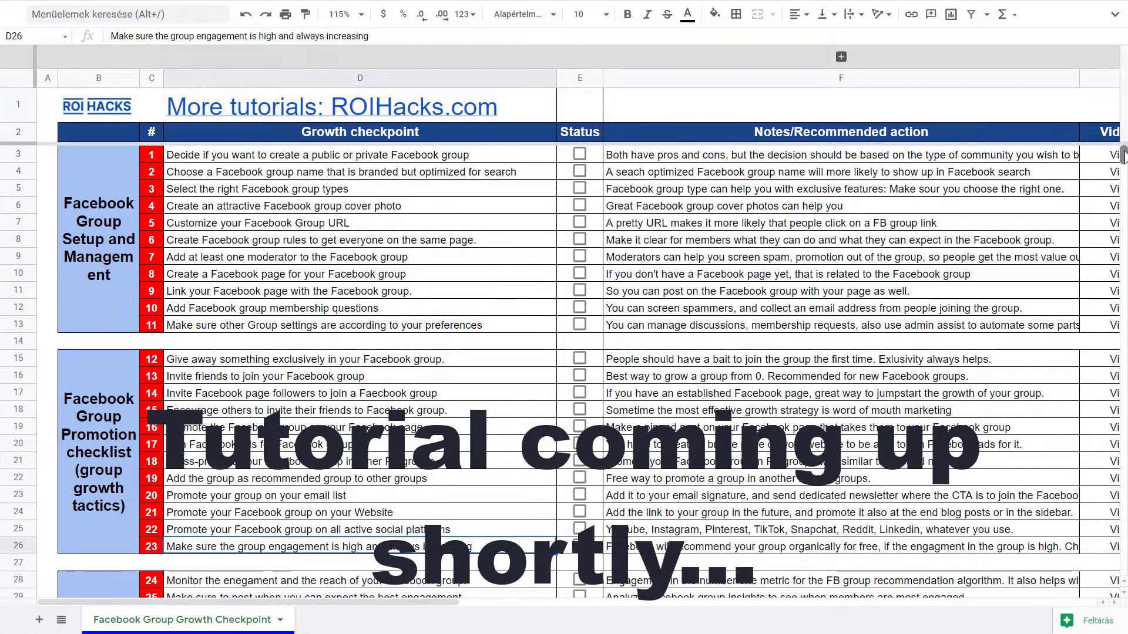
scroll("down", 3)
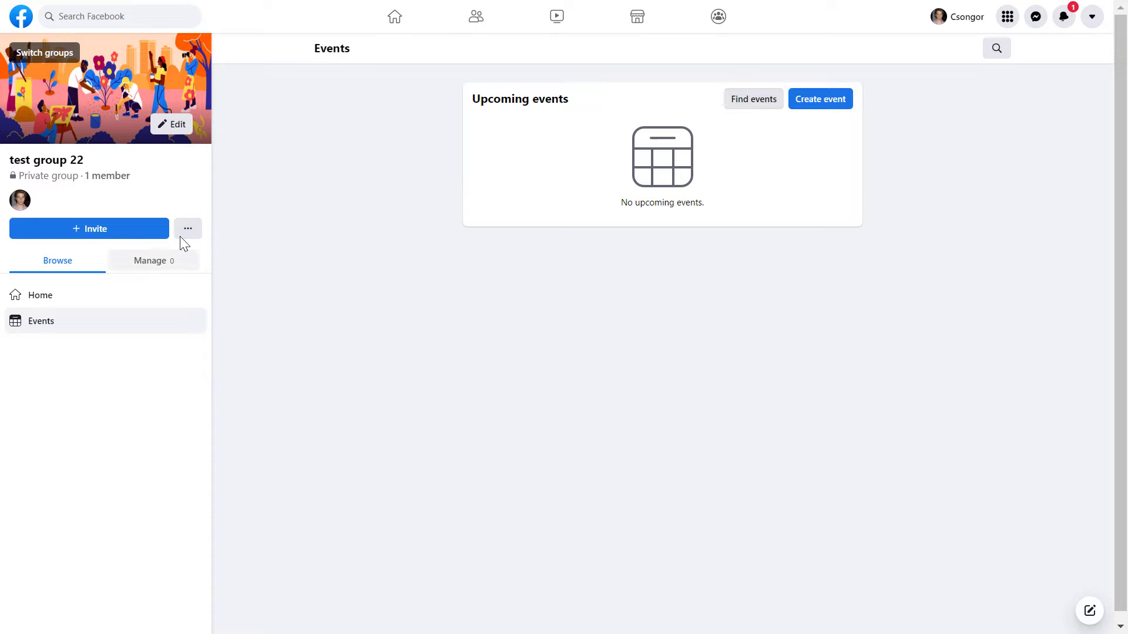
left_click(188, 228)
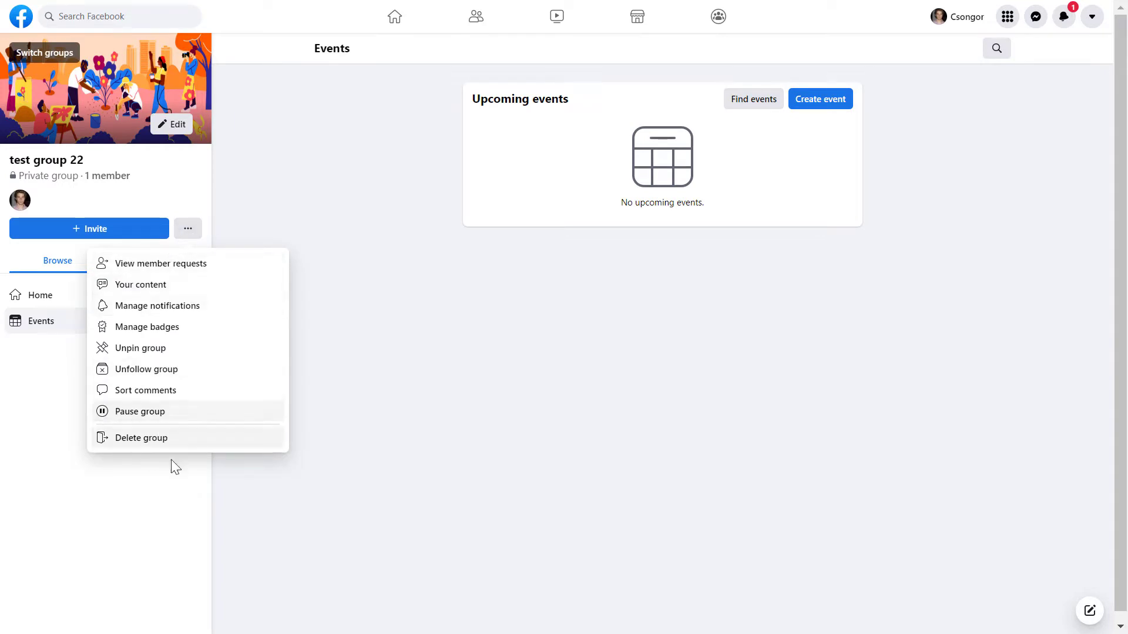
mouse_move(101, 416)
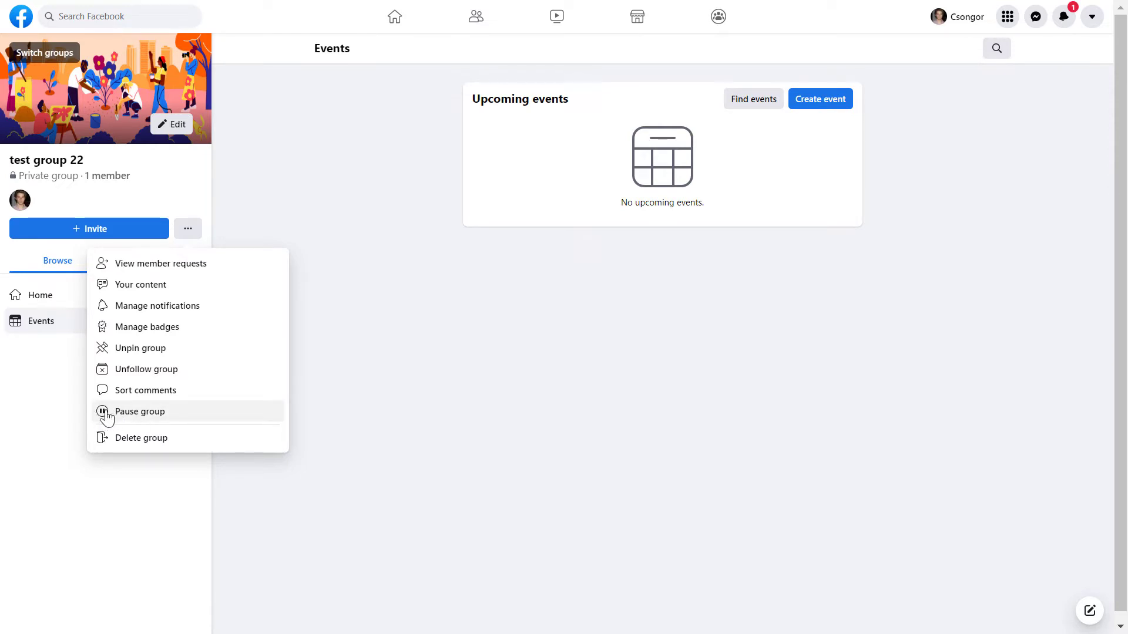
mouse_move(176, 410)
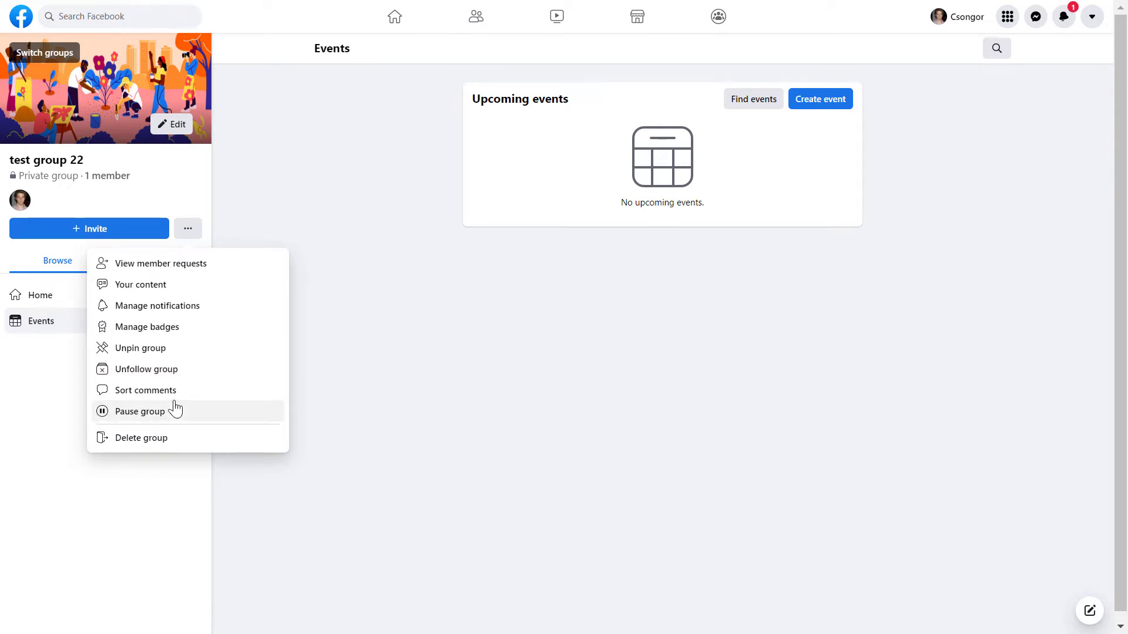
mouse_move(142, 438)
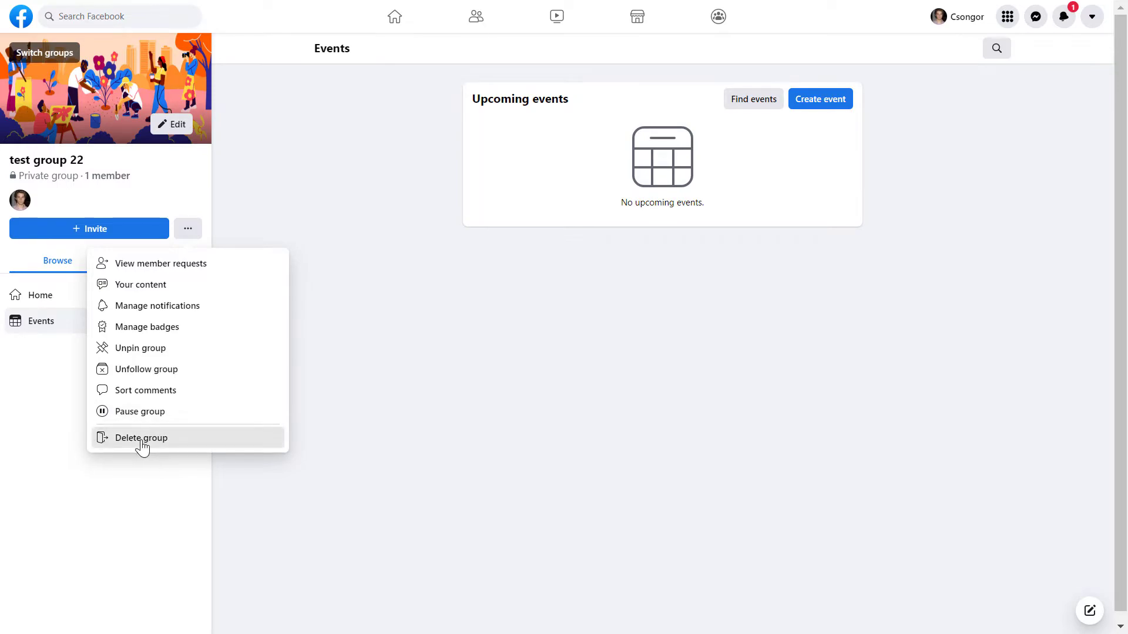
left_click(141, 437)
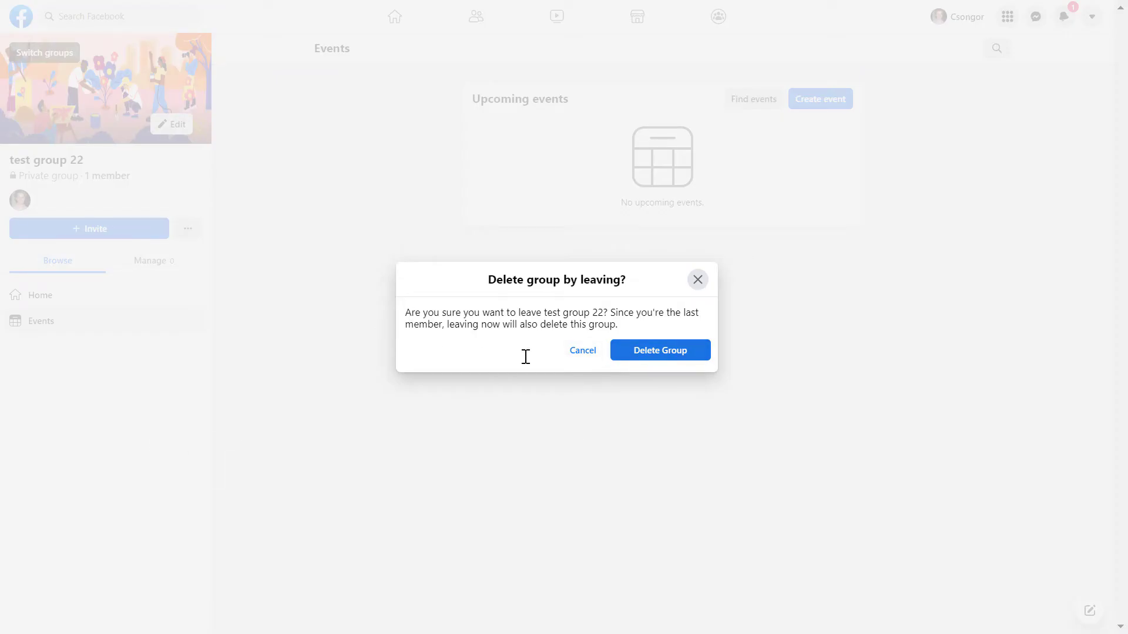
mouse_move(583, 350)
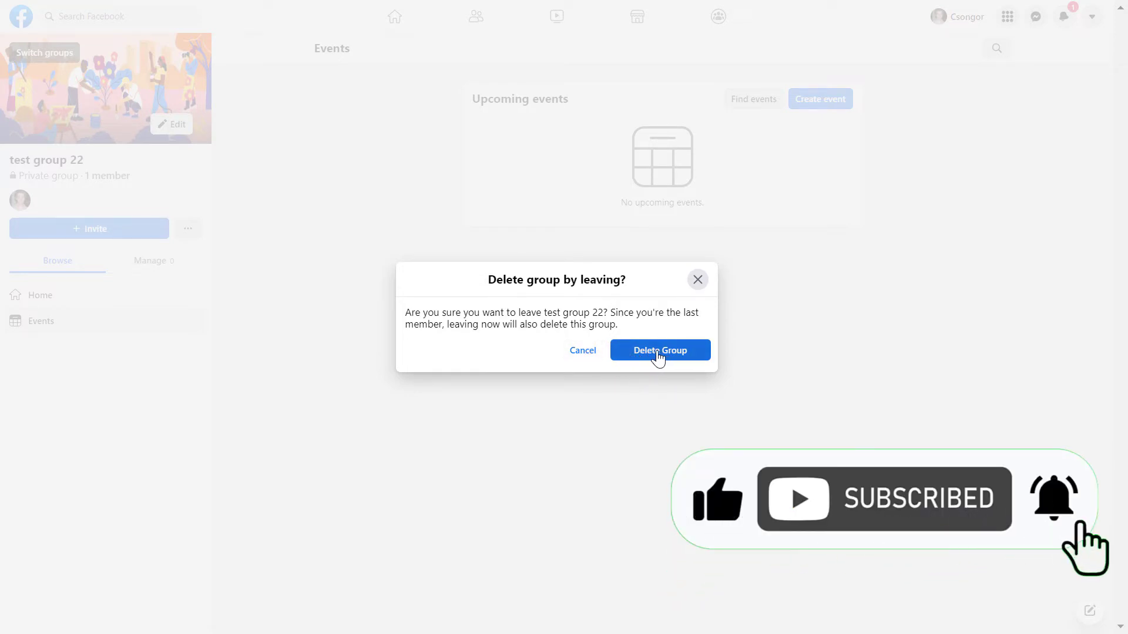
Step: Confirm Delete Group in the 'Delete group by leaving?' dialog
left_click(659, 350)
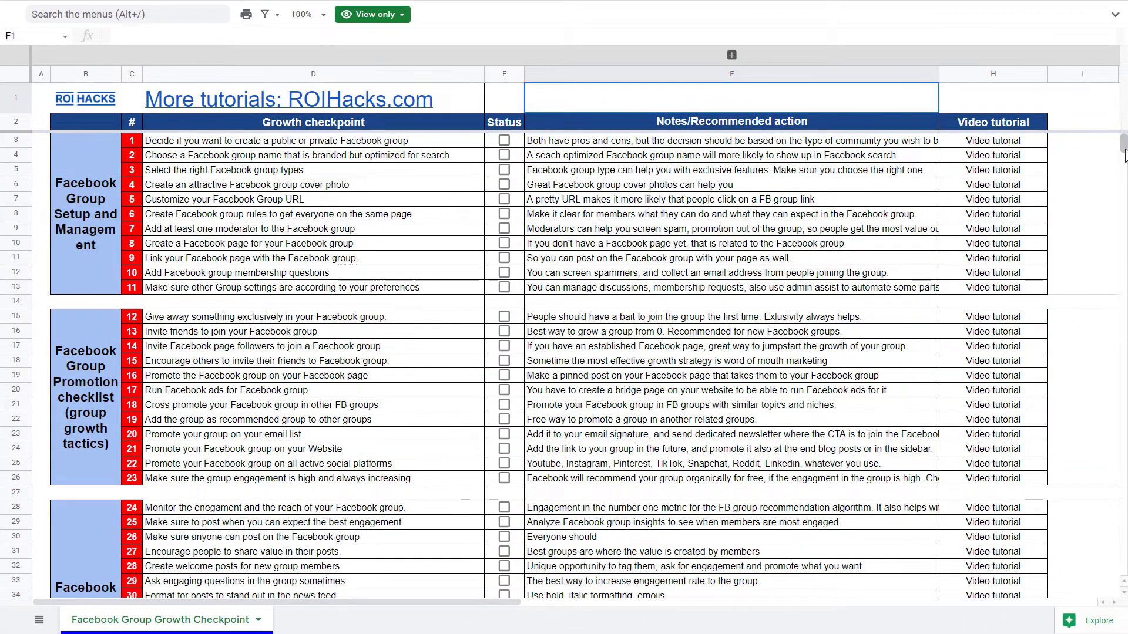
scroll("down", 3)
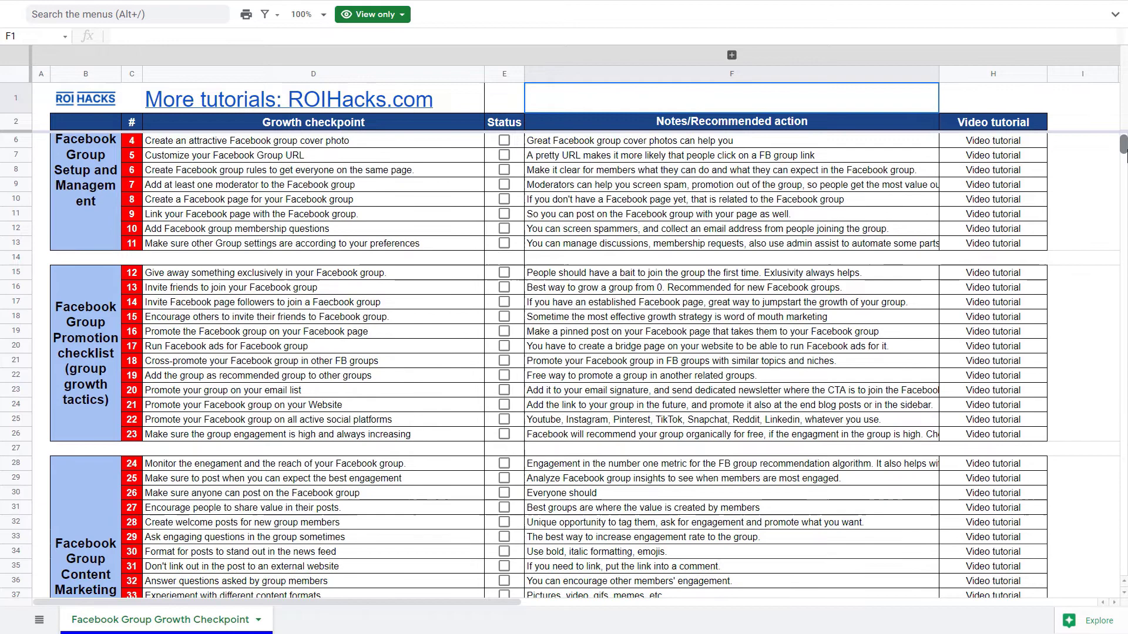
scroll("down", 3)
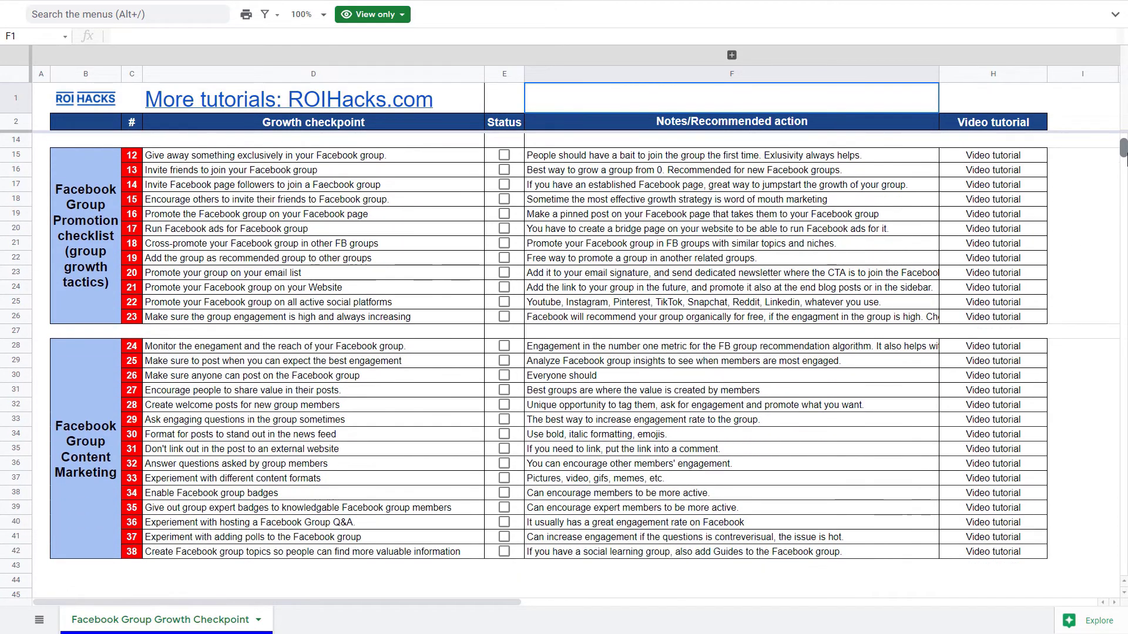